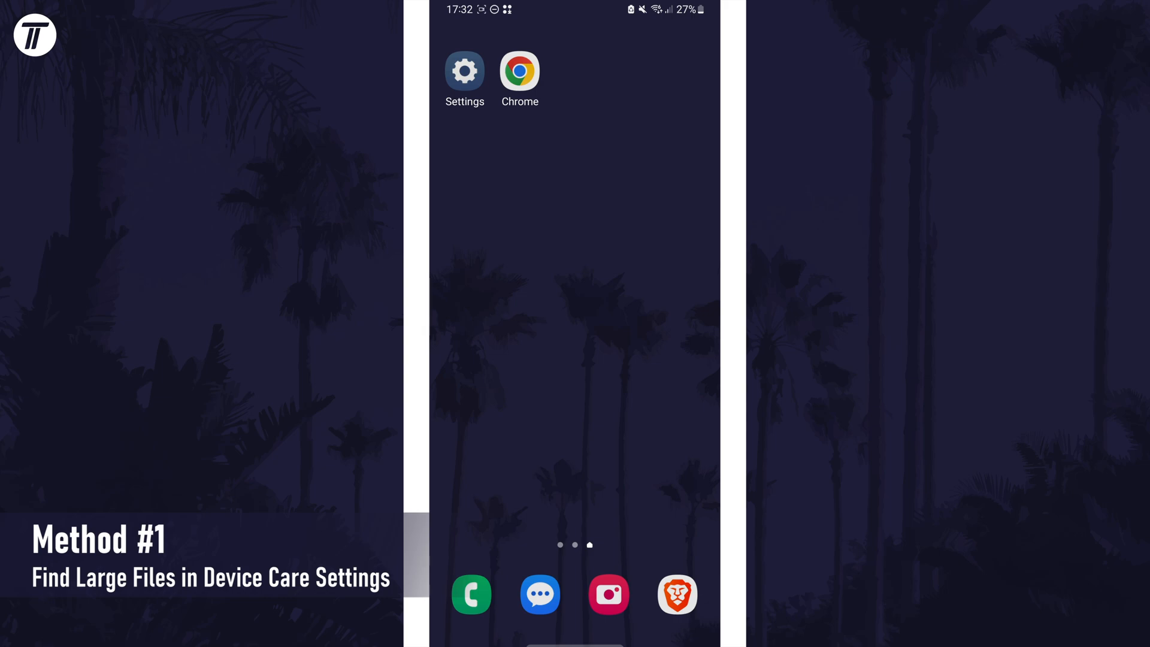
Open Settings and go to Battery and device care, then Storage.
left_click(464, 72)
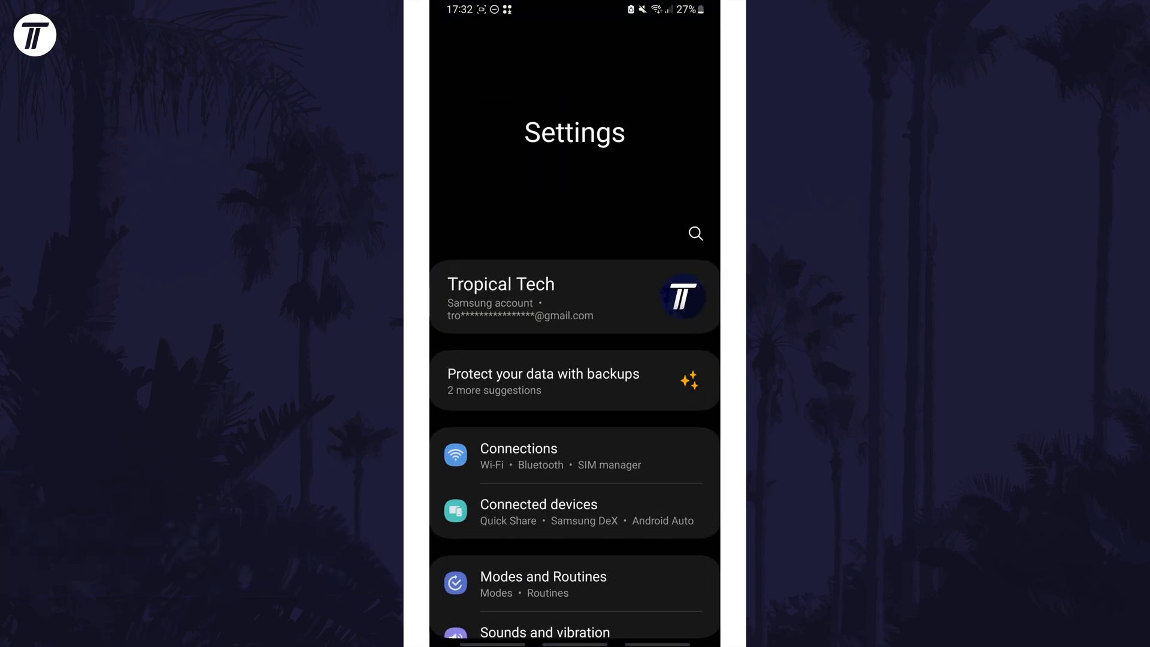
scroll("down", 3)
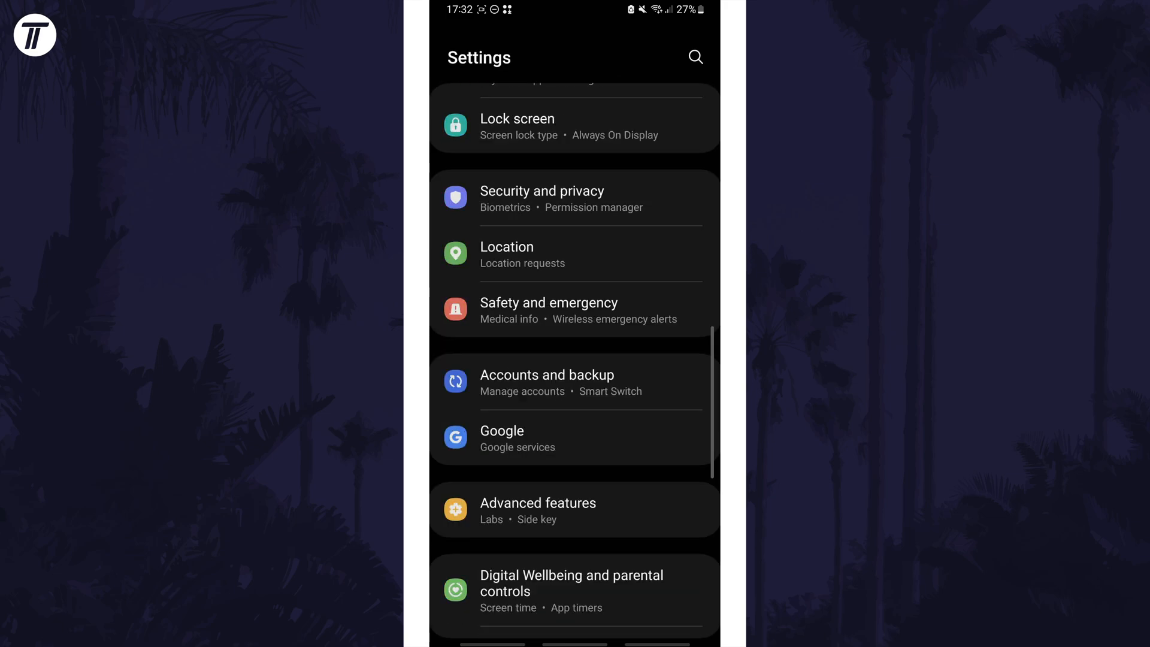
scroll("down", 3)
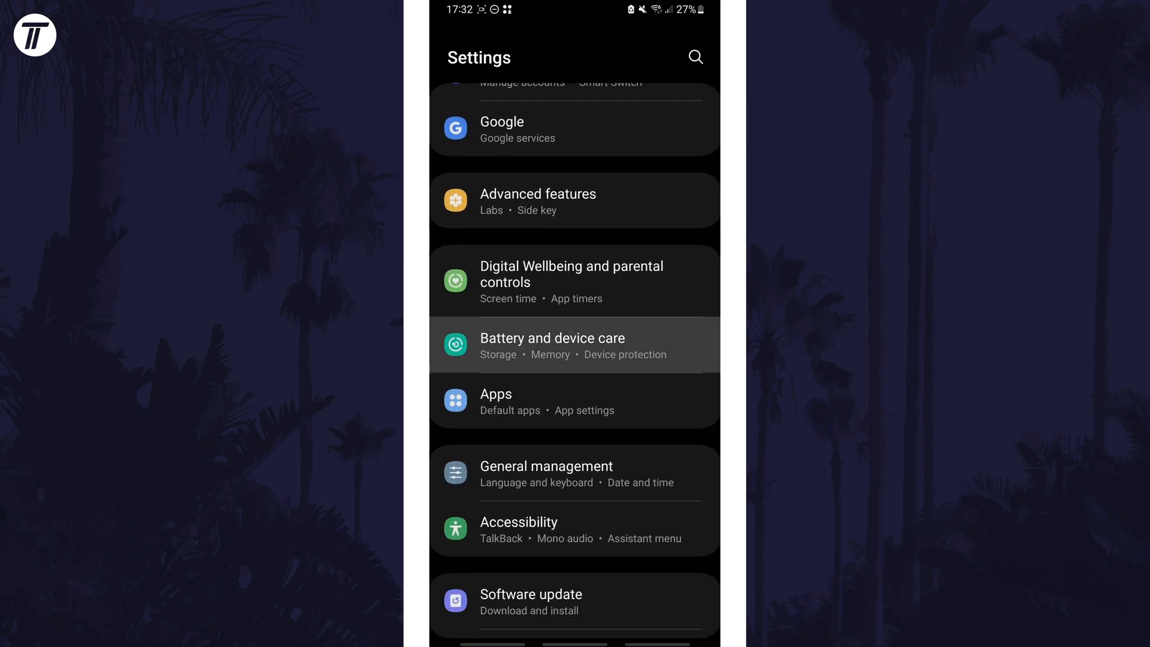
left_click(575, 345)
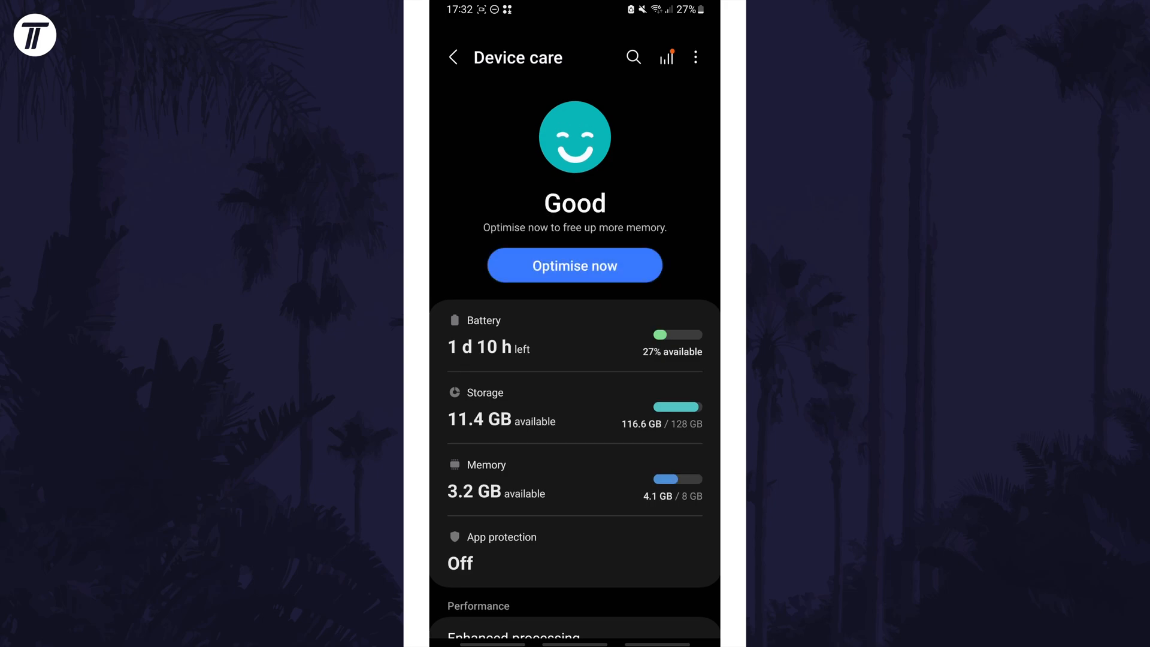
left_click(574, 407)
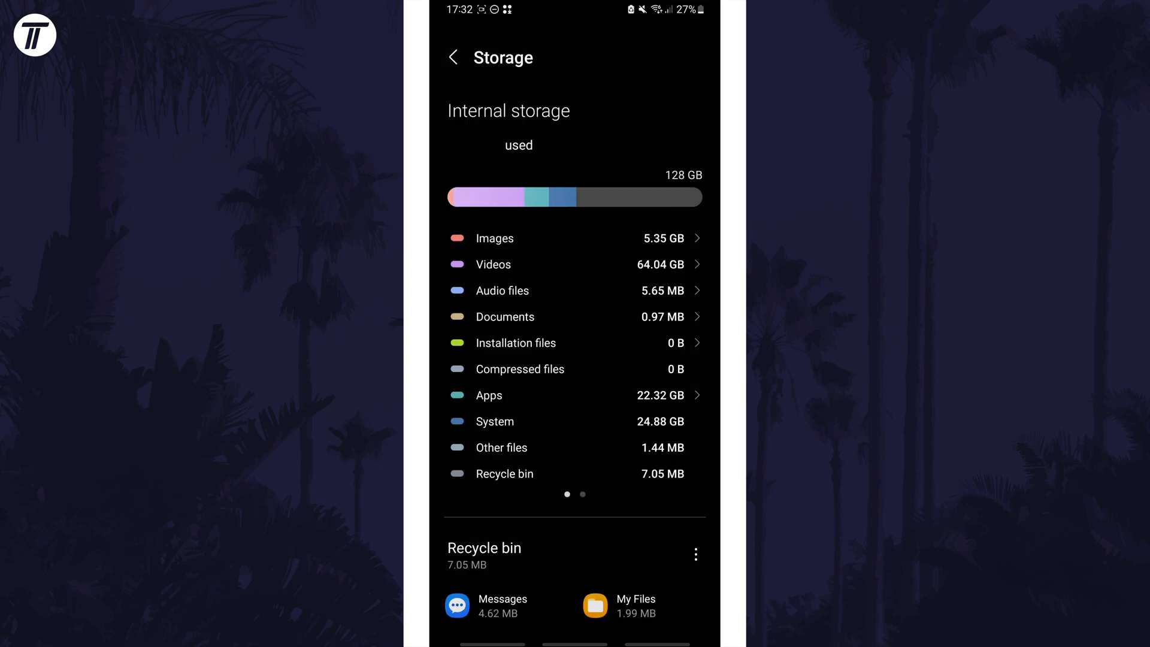
Scroll to Large files and tick the 7.83 GB and 6.10 GB videos.
scroll("down", 3)
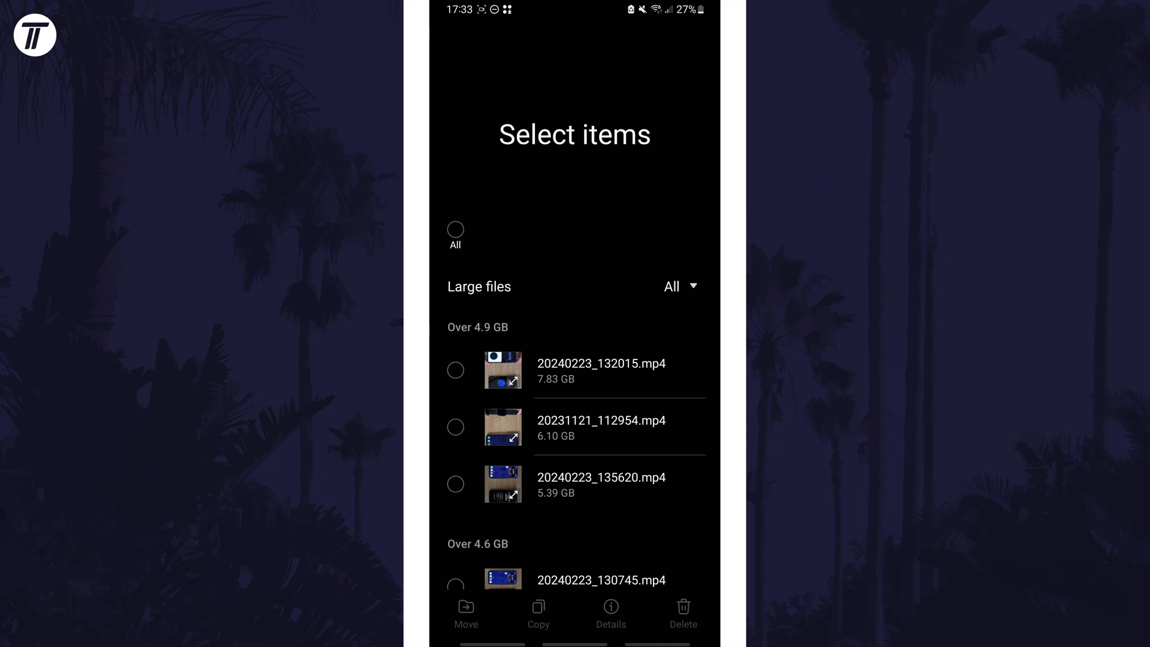
left_click(455, 427)
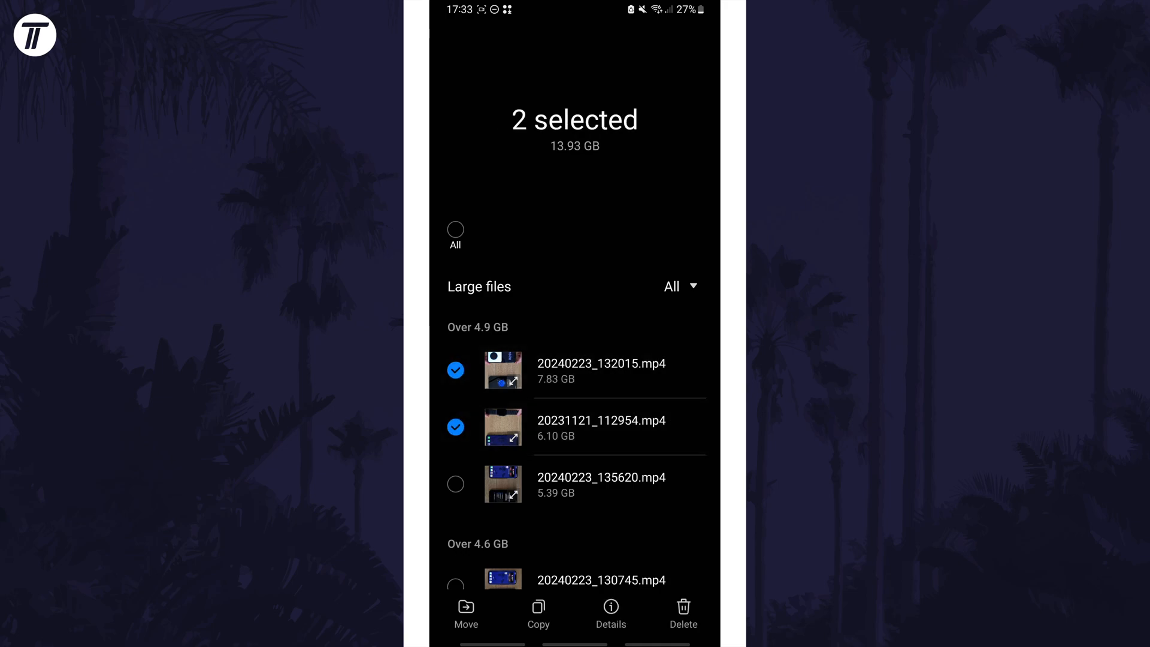
left_click(455, 484)
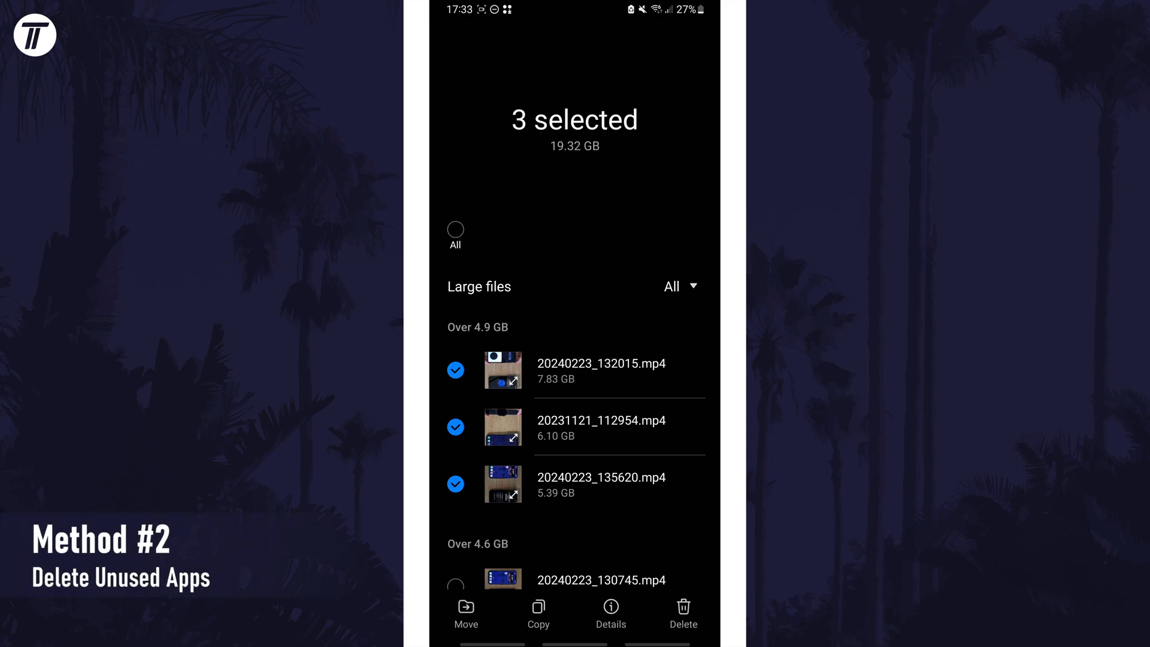
Delete the selected large videos, then select and uninstall BT Sport.
left_click(454, 56)
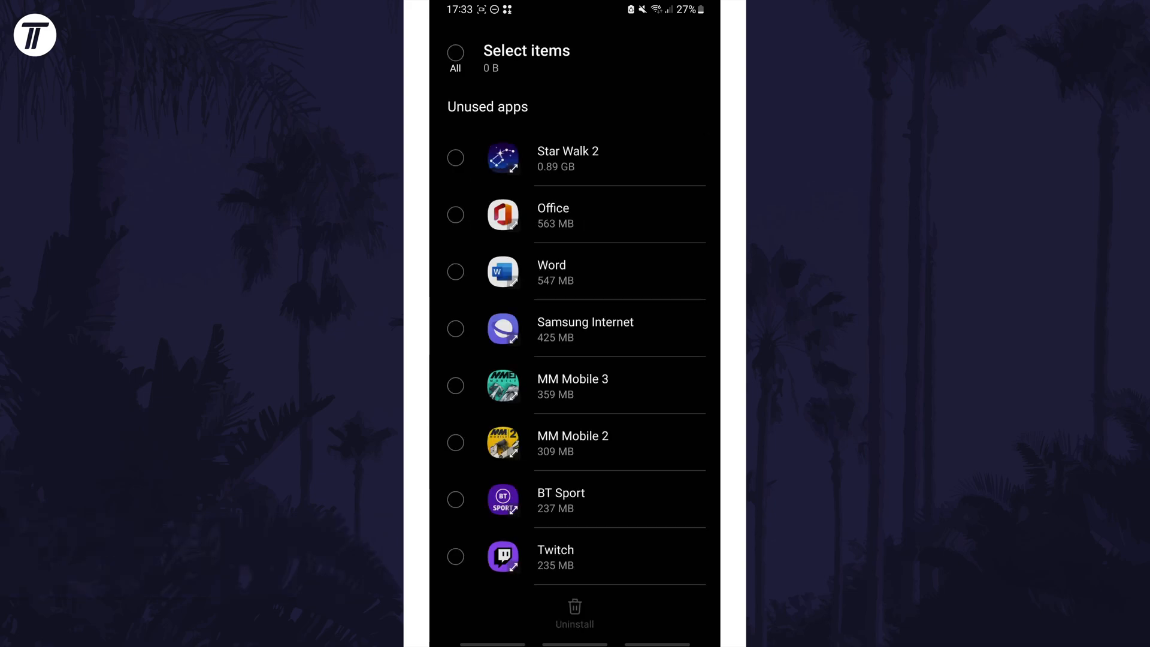
left_click(454, 500)
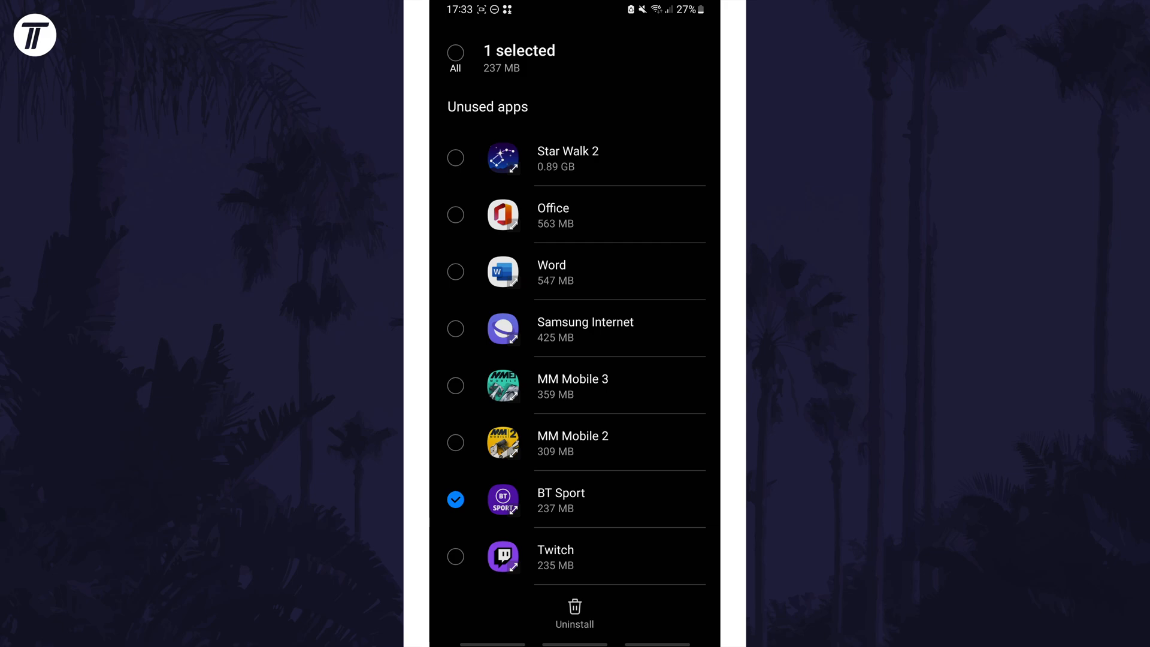
left_click(455, 442)
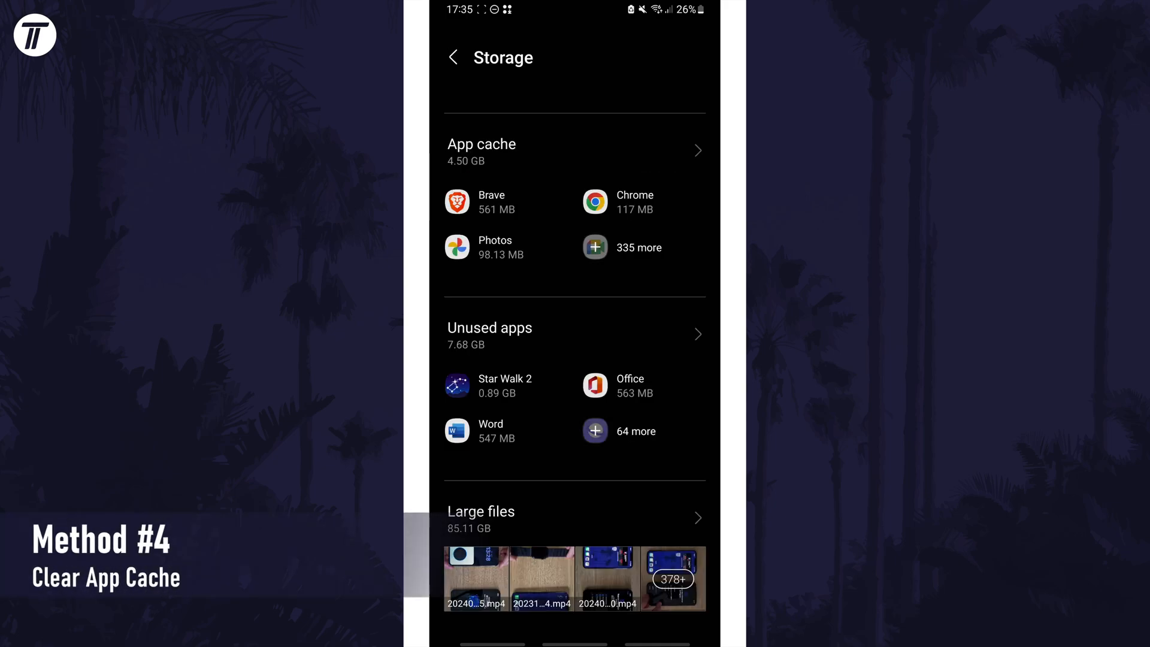
Clear the app cache of Twitch, Google and Google Play services.
left_click(574, 151)
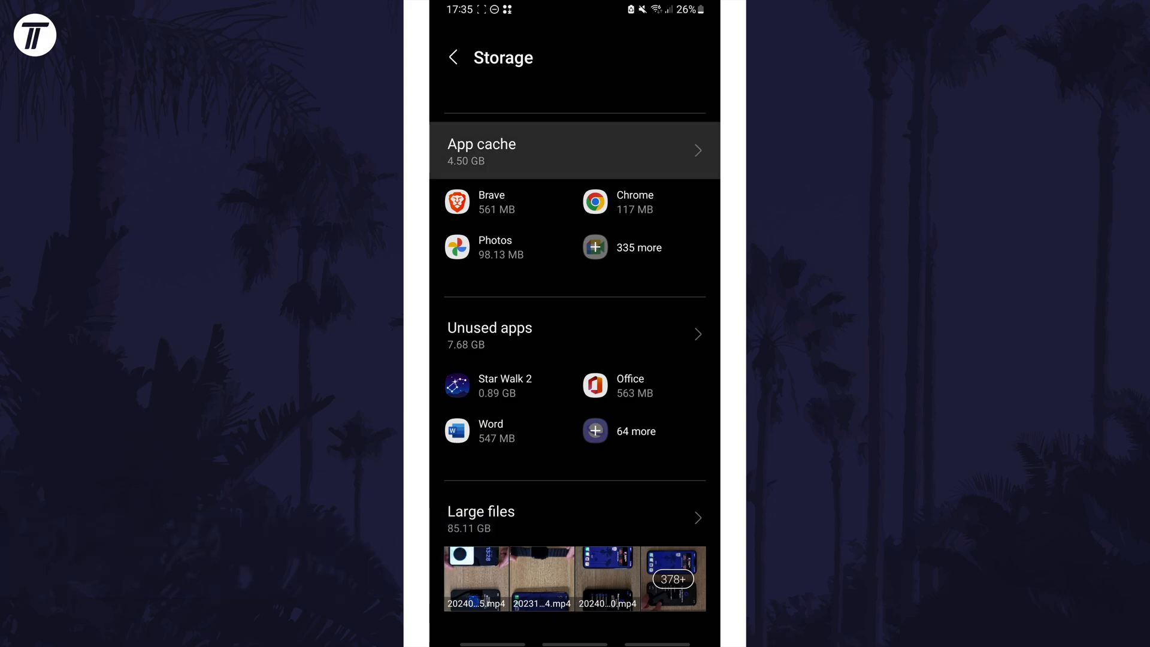
left_click(574, 150)
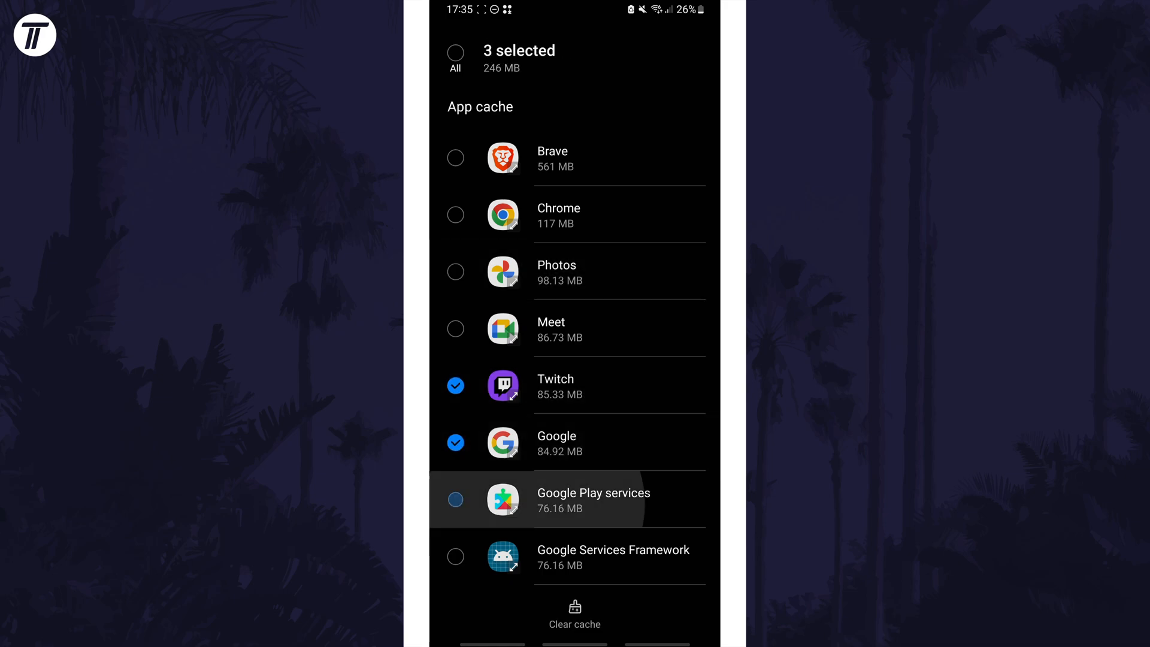
left_click(455, 500)
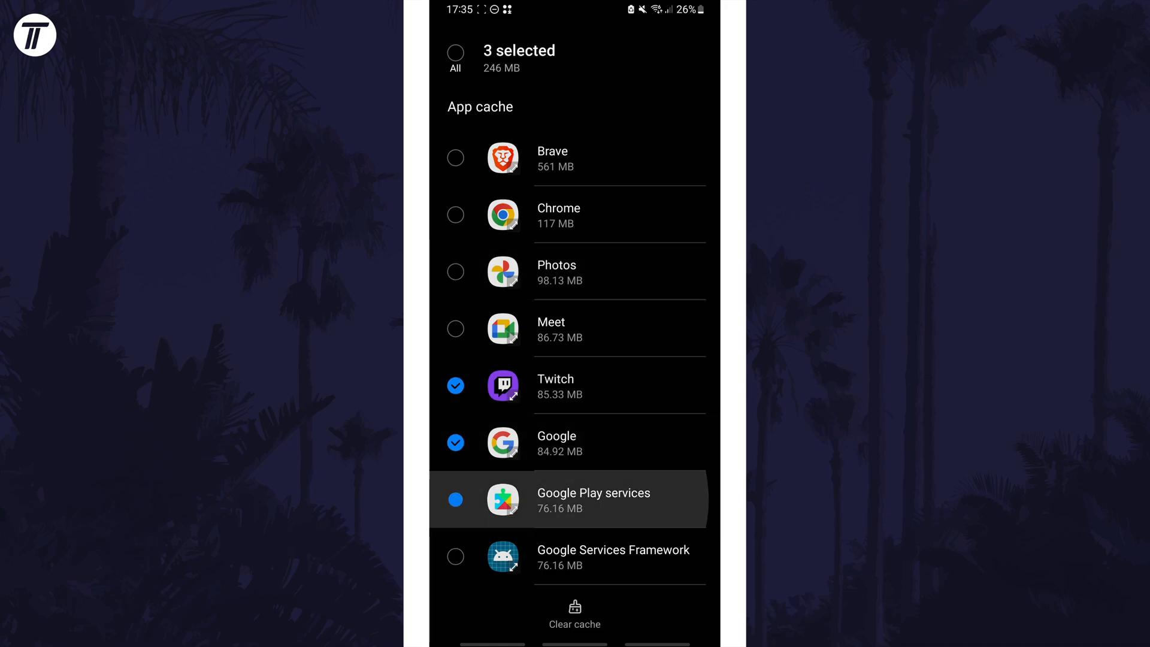
left_click(454, 500)
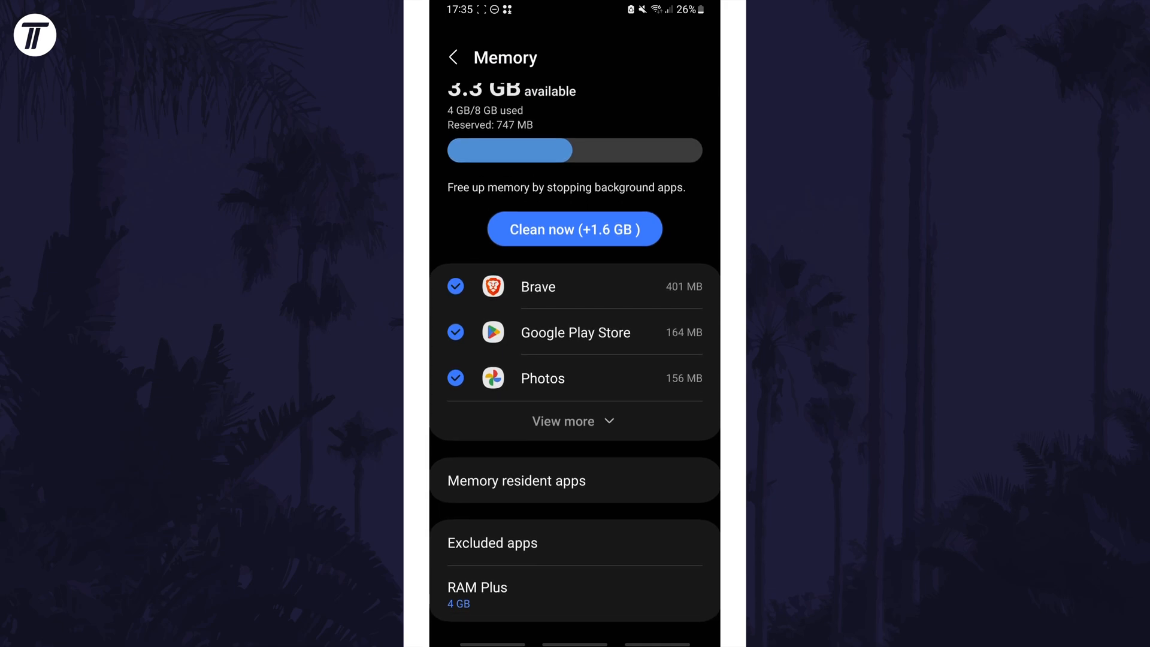
Open RAM Plus, toggle it off, then cancel the restart prompt.
left_click(477, 587)
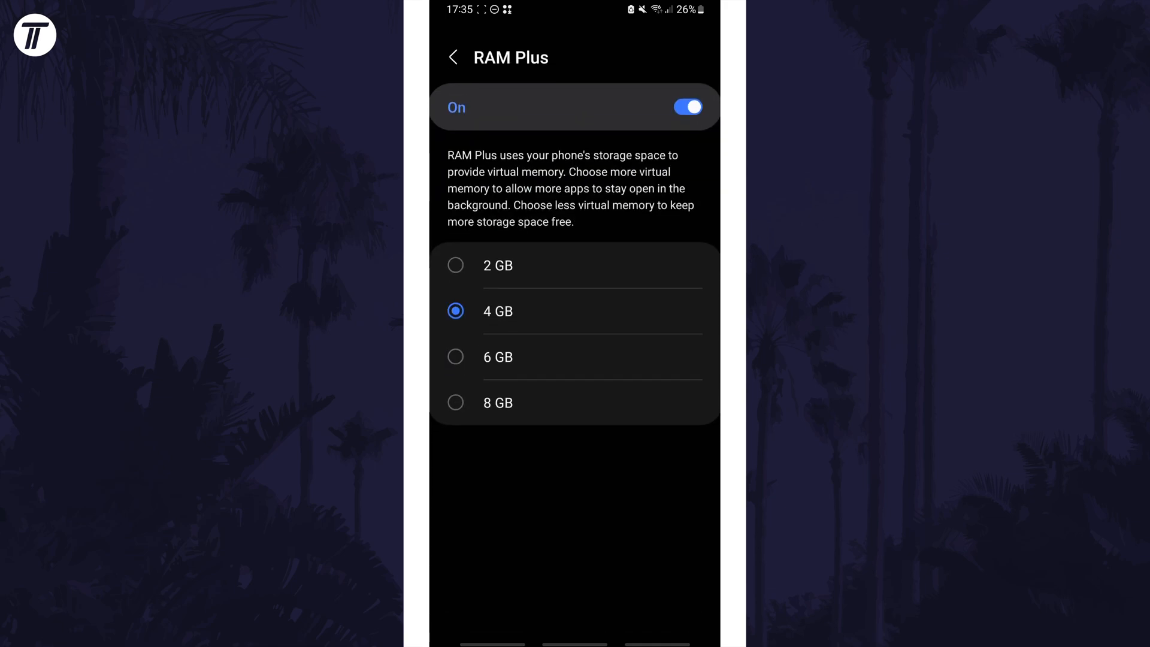
left_click(686, 107)
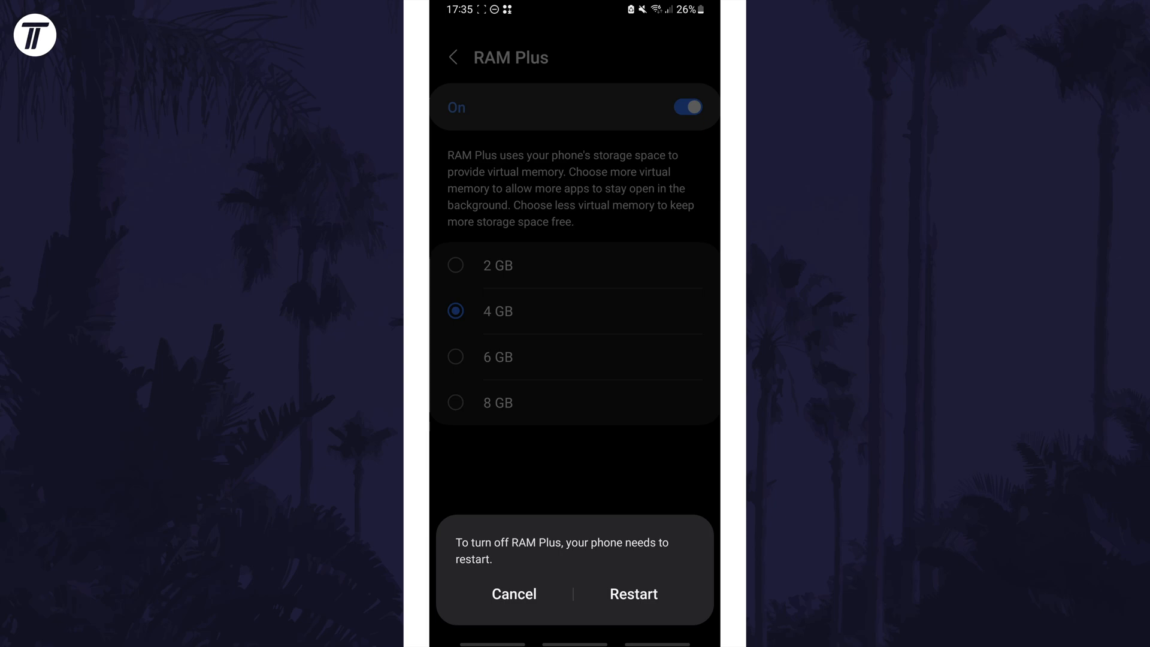
left_click(514, 594)
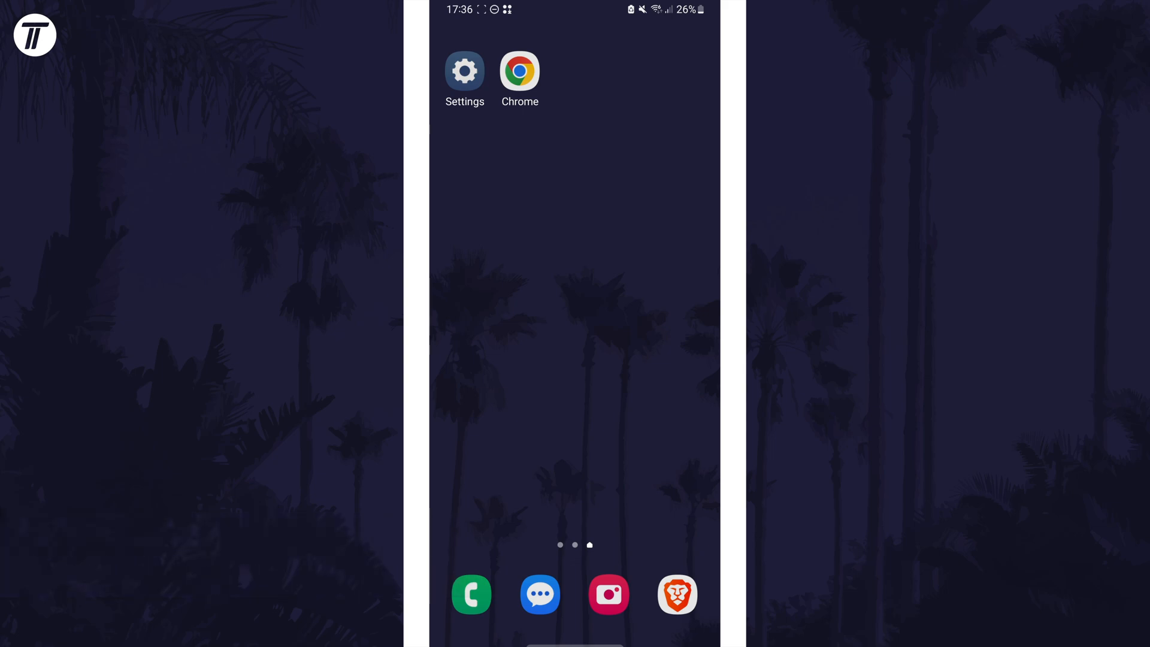
Search for 'my files' and launch the My Files app.
type("my files")
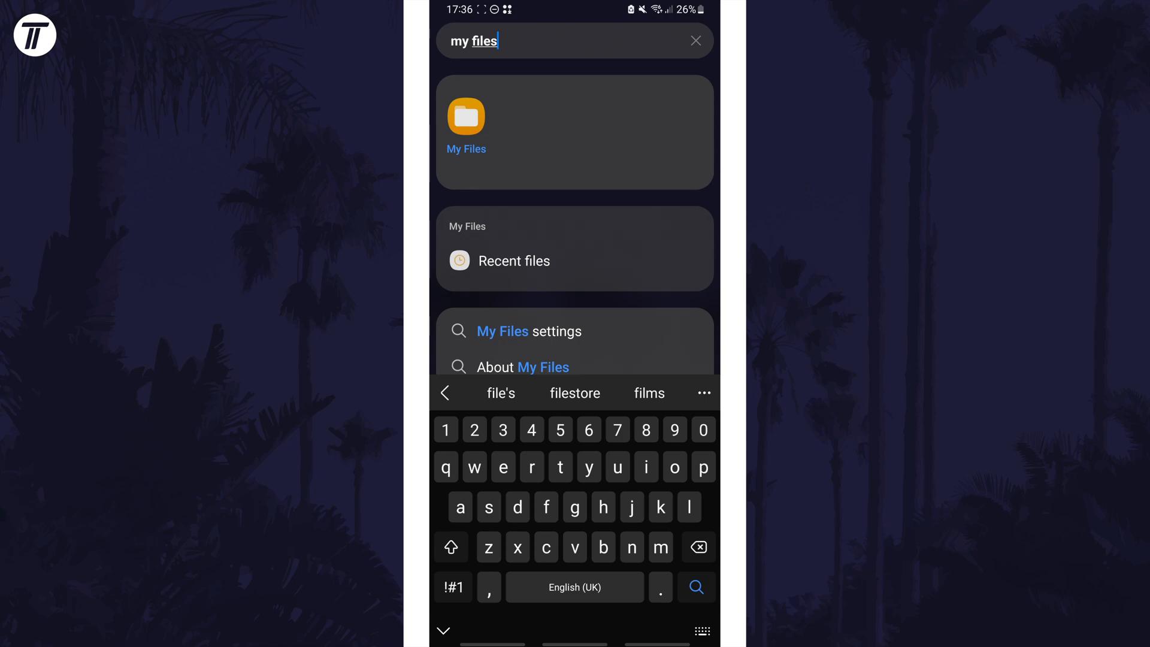
left_click(467, 117)
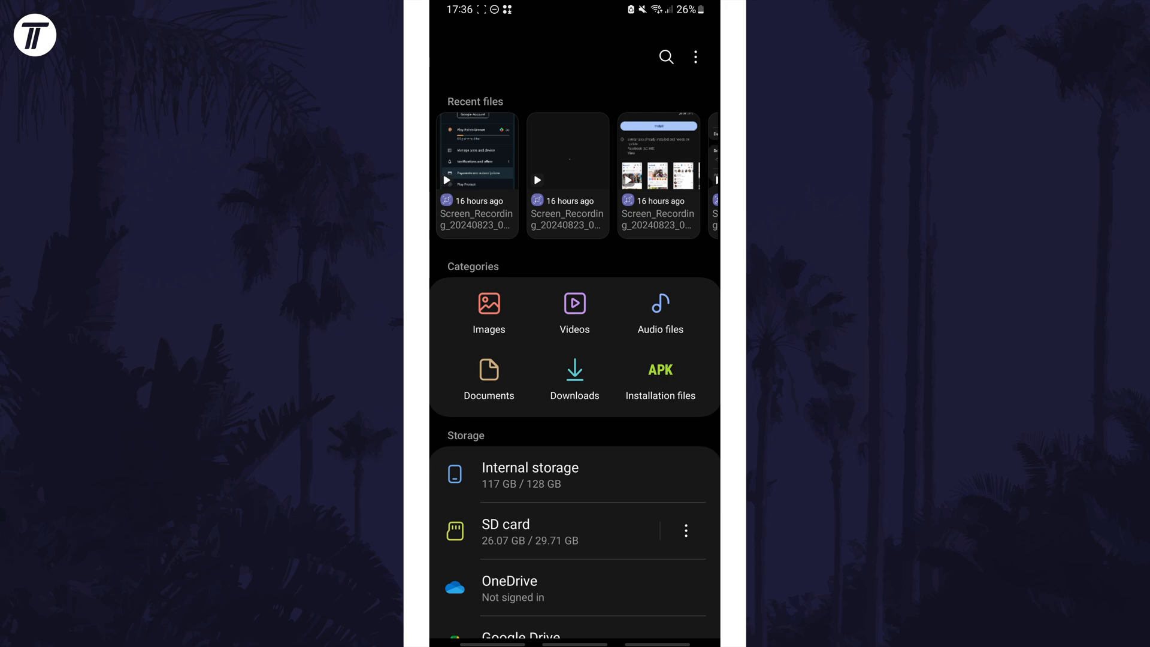
left_click(575, 378)
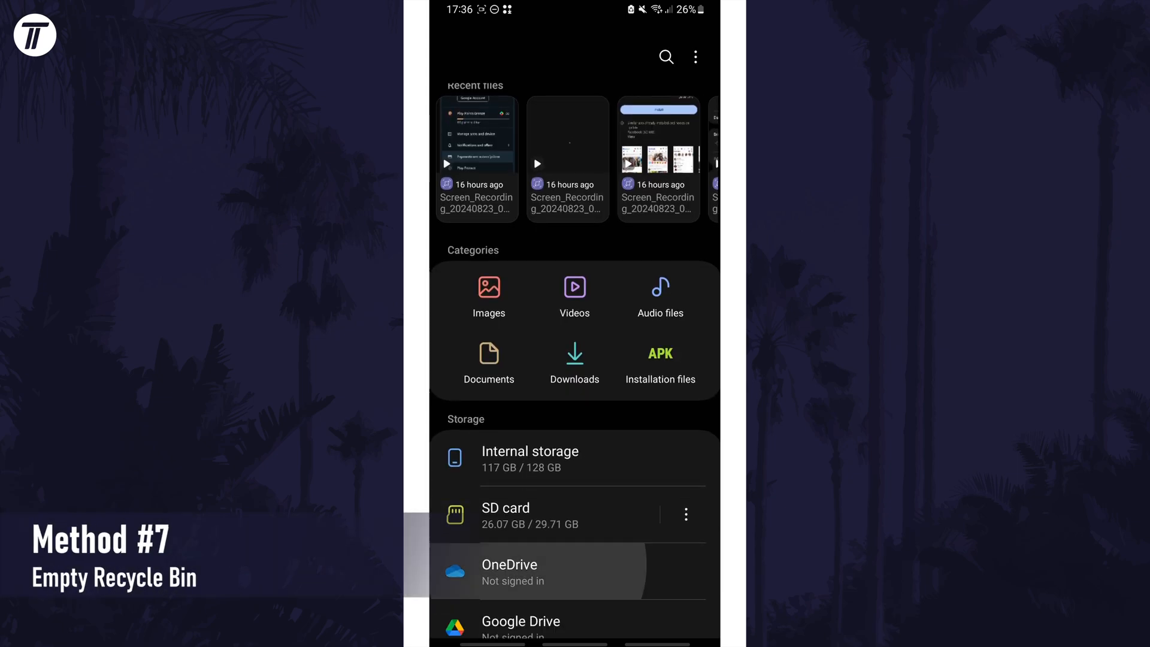
Scroll down in My Files and open the Recycle bin.
scroll("down", 3)
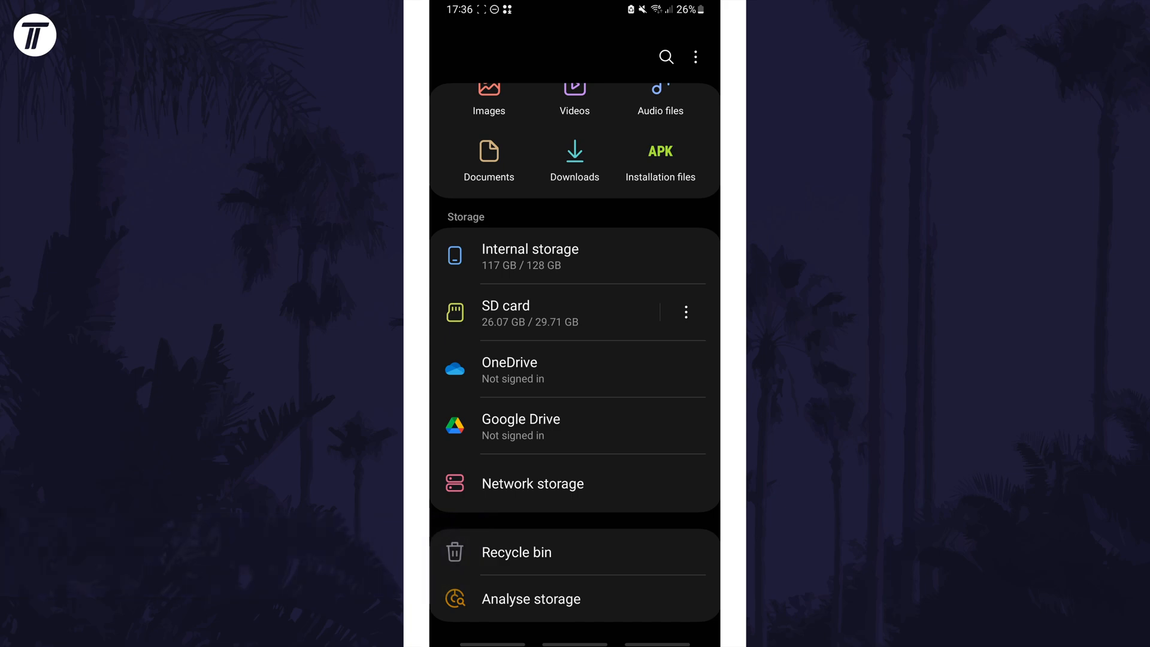
left_click(516, 553)
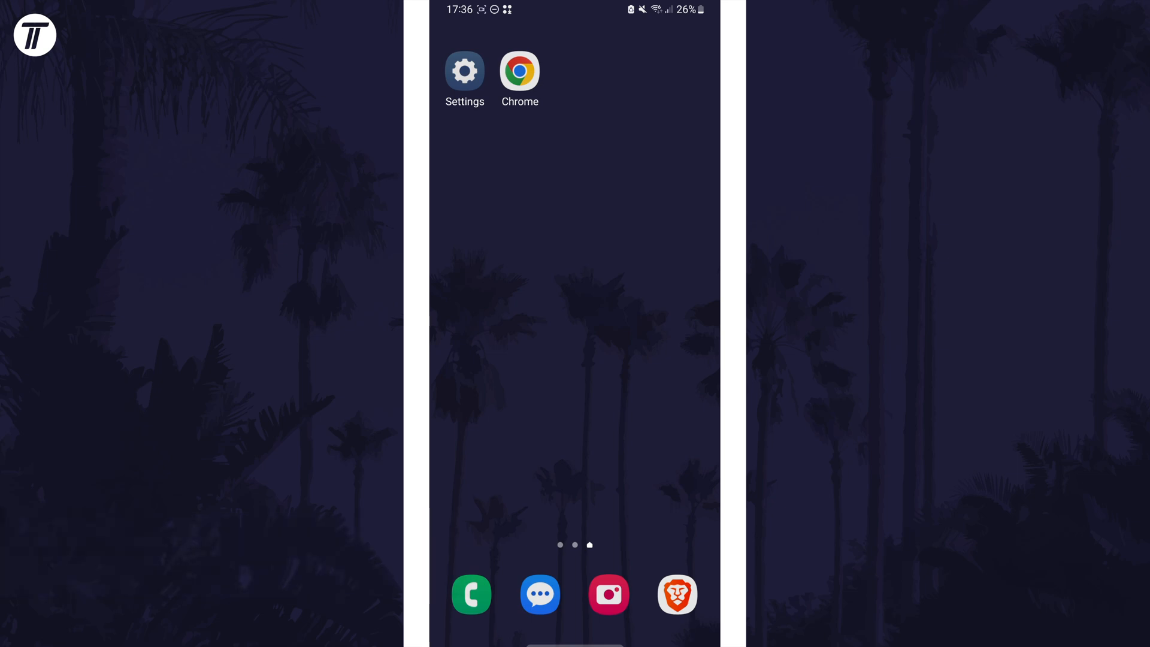
Launch Chrome and open Delete browsing data with more options.
left_click(520, 71)
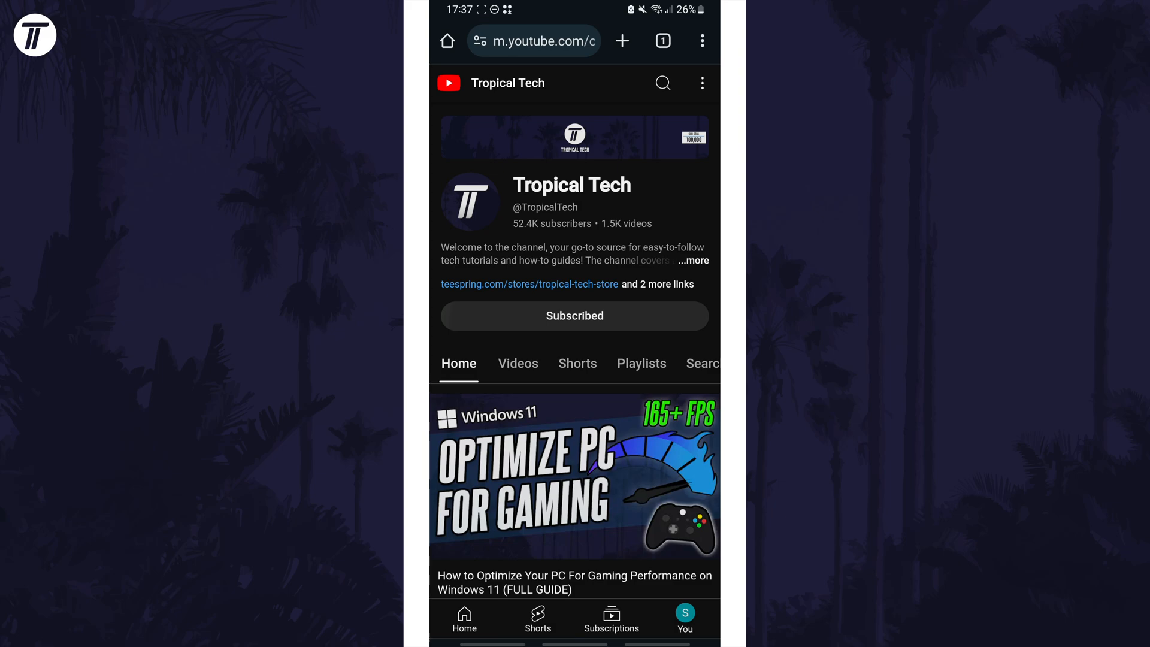
left_click(702, 40)
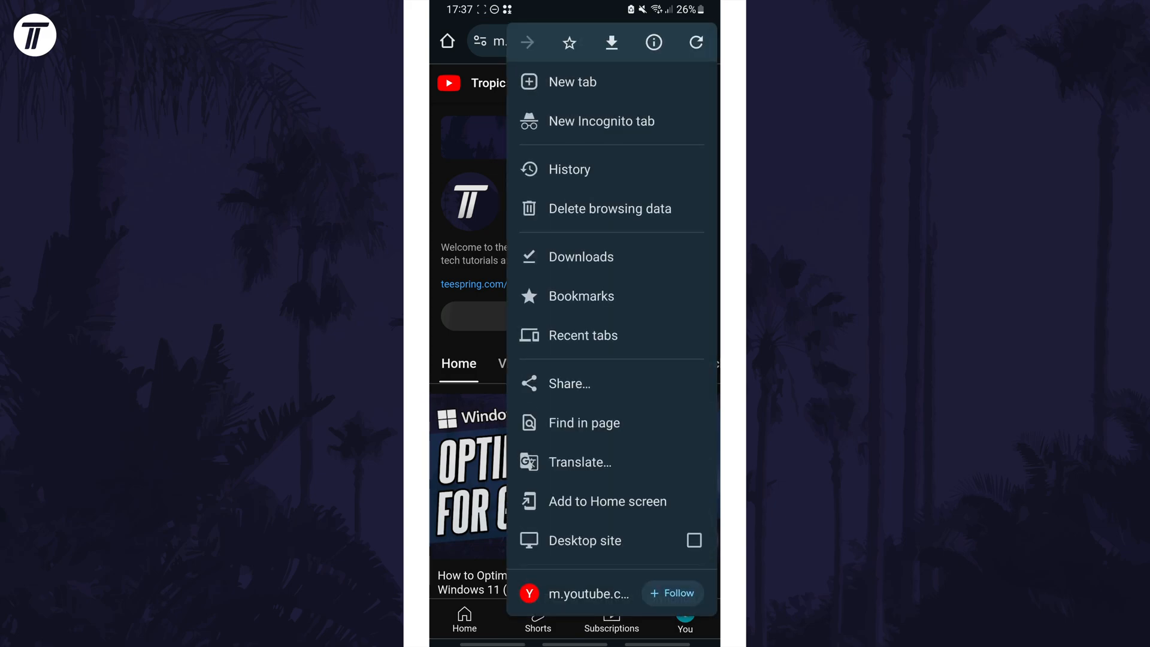
left_click(611, 209)
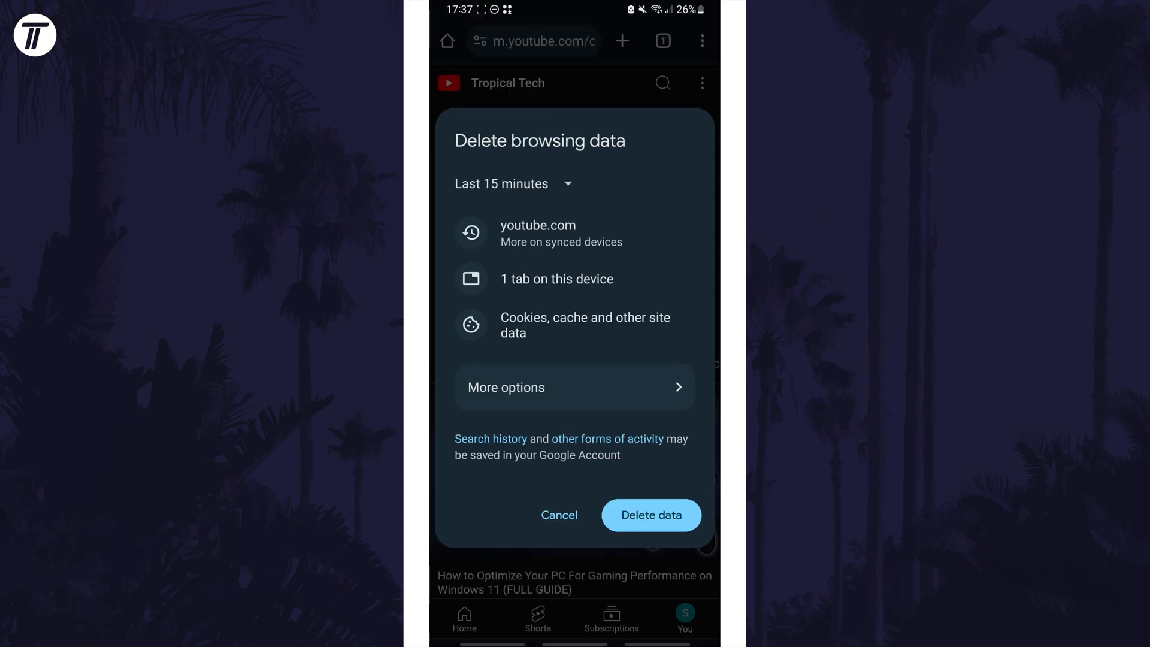
left_click(575, 387)
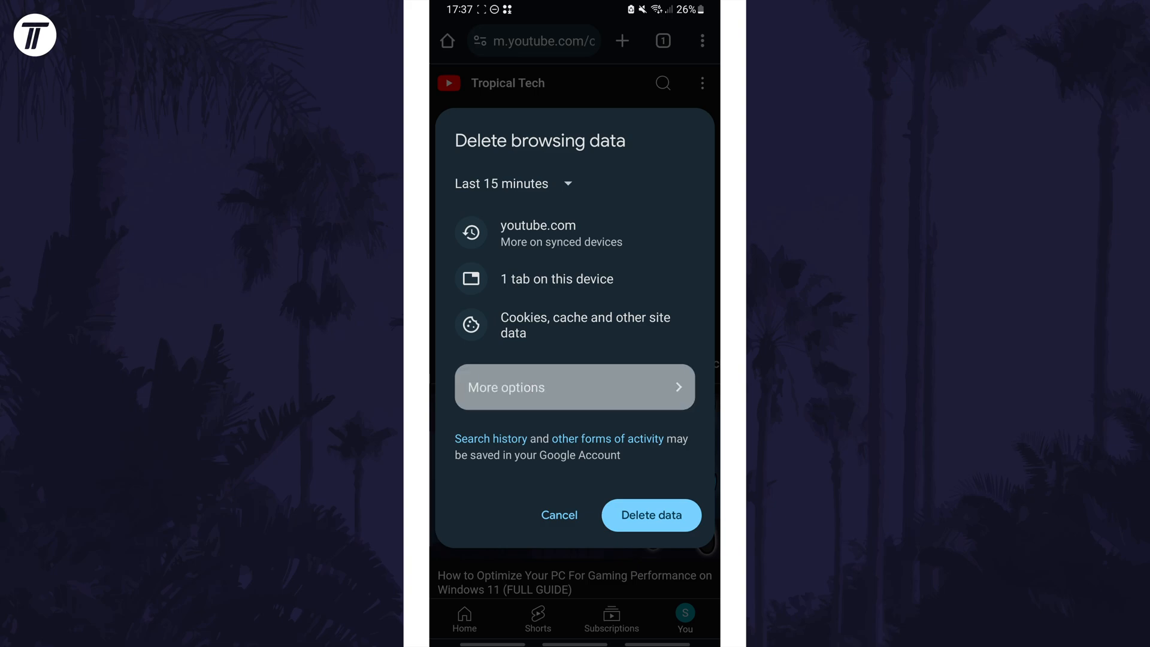
left_click(574, 386)
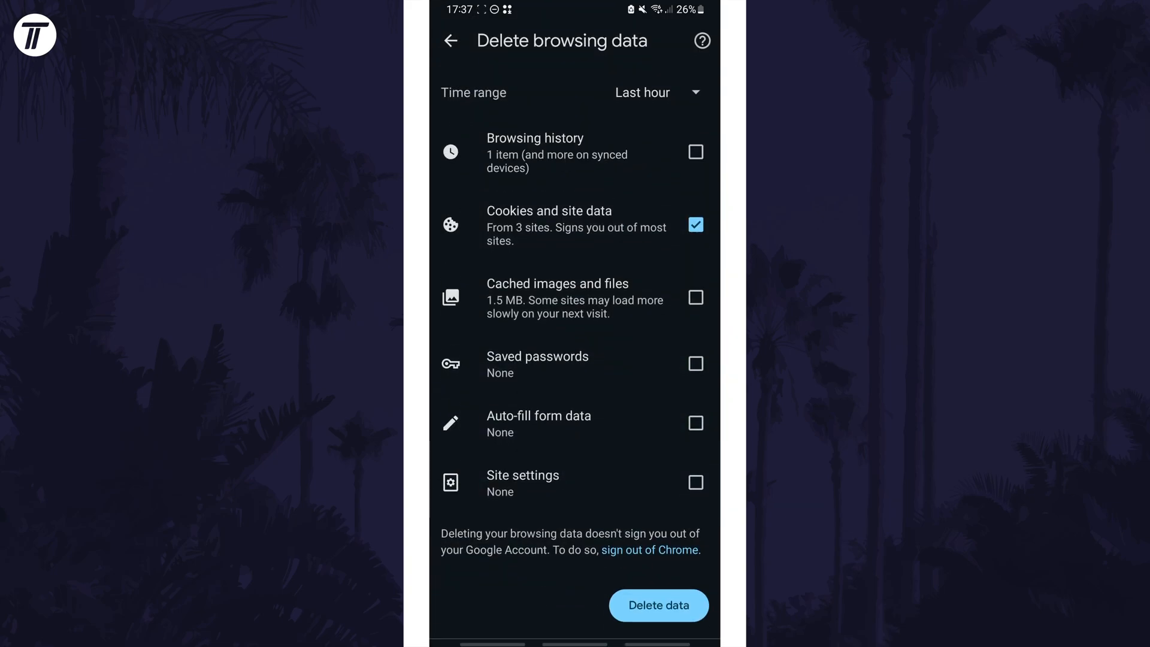
Keep cookies, include Cached images and files, set All time, and delete.
left_click(694, 225)
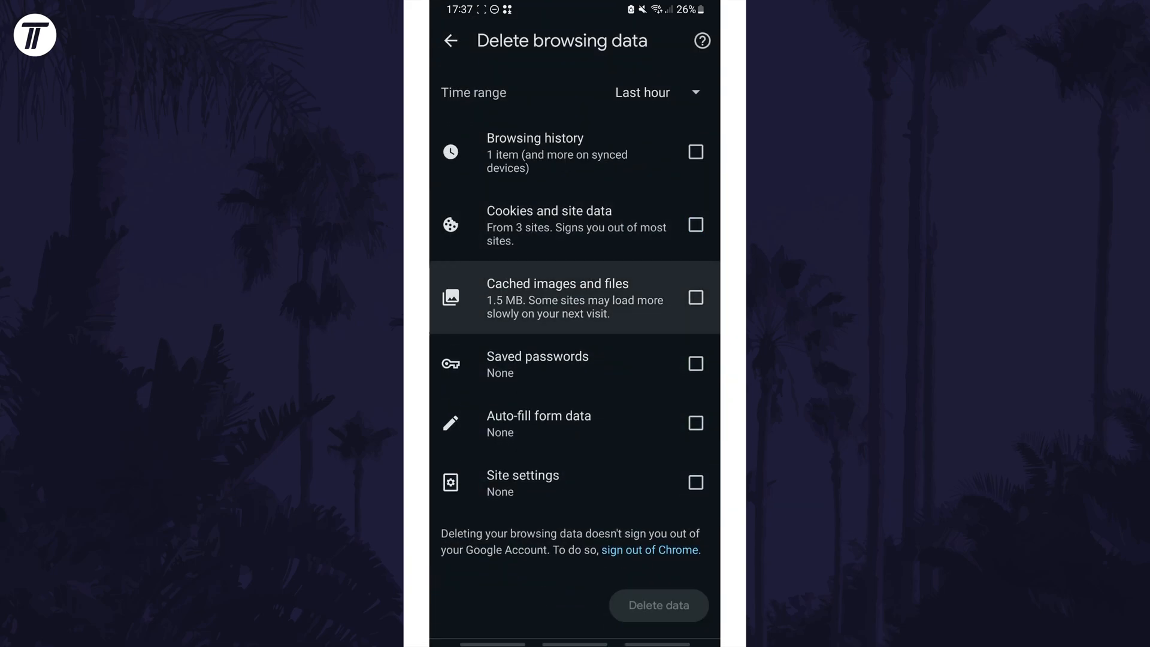
left_click(695, 297)
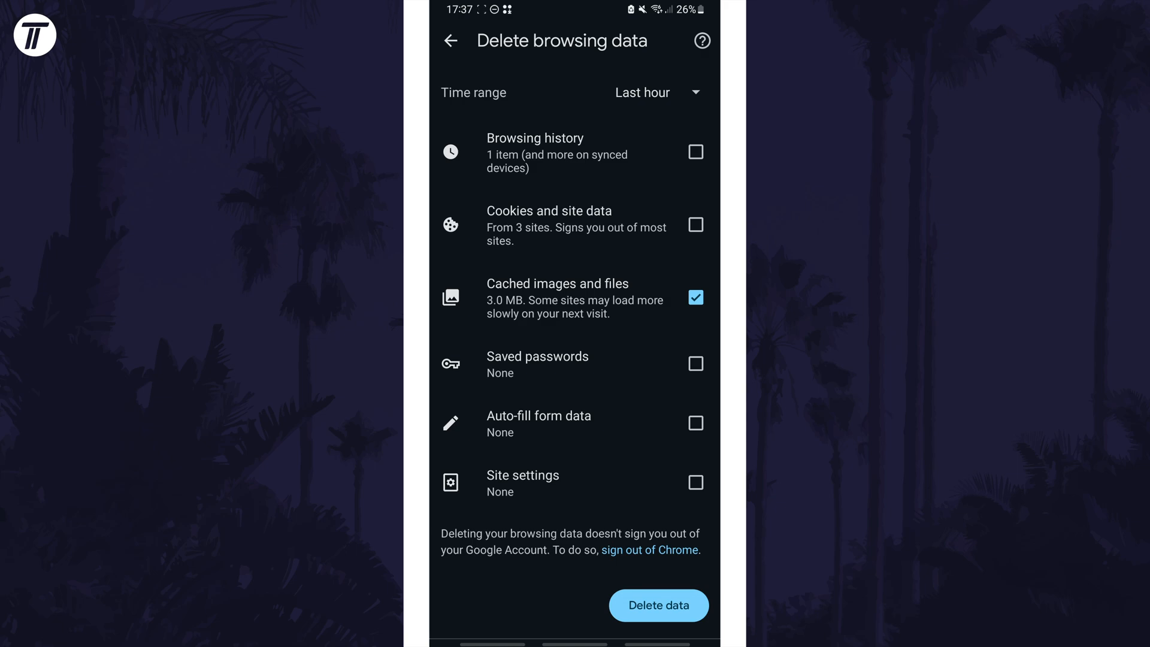
left_click(652, 92)
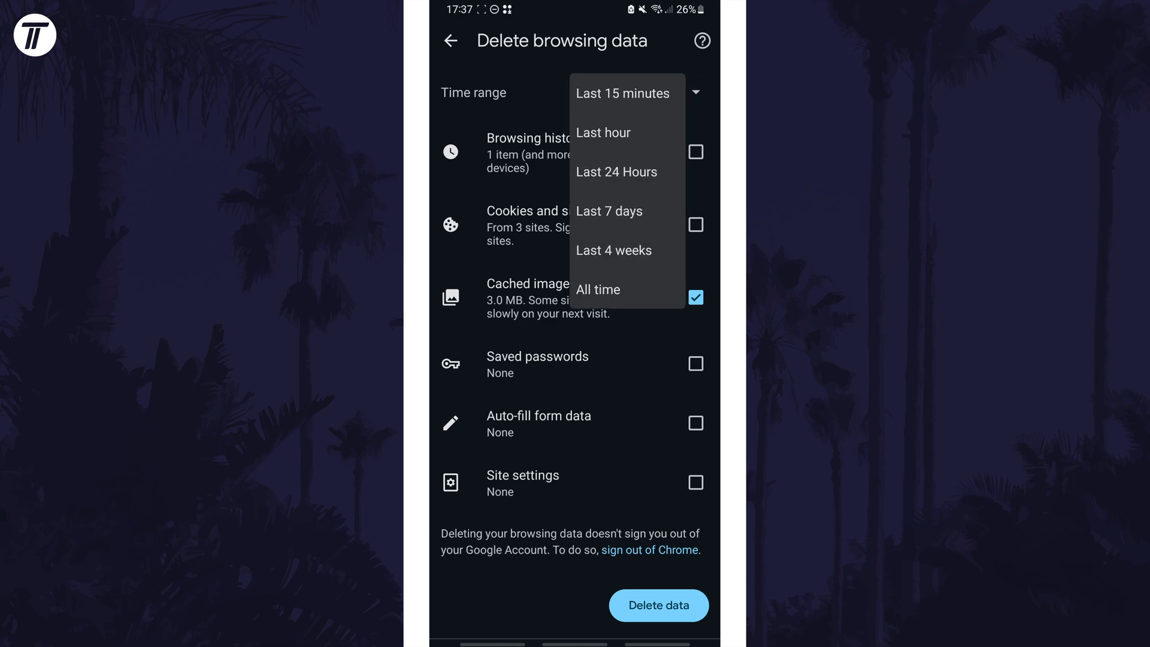
left_click(598, 289)
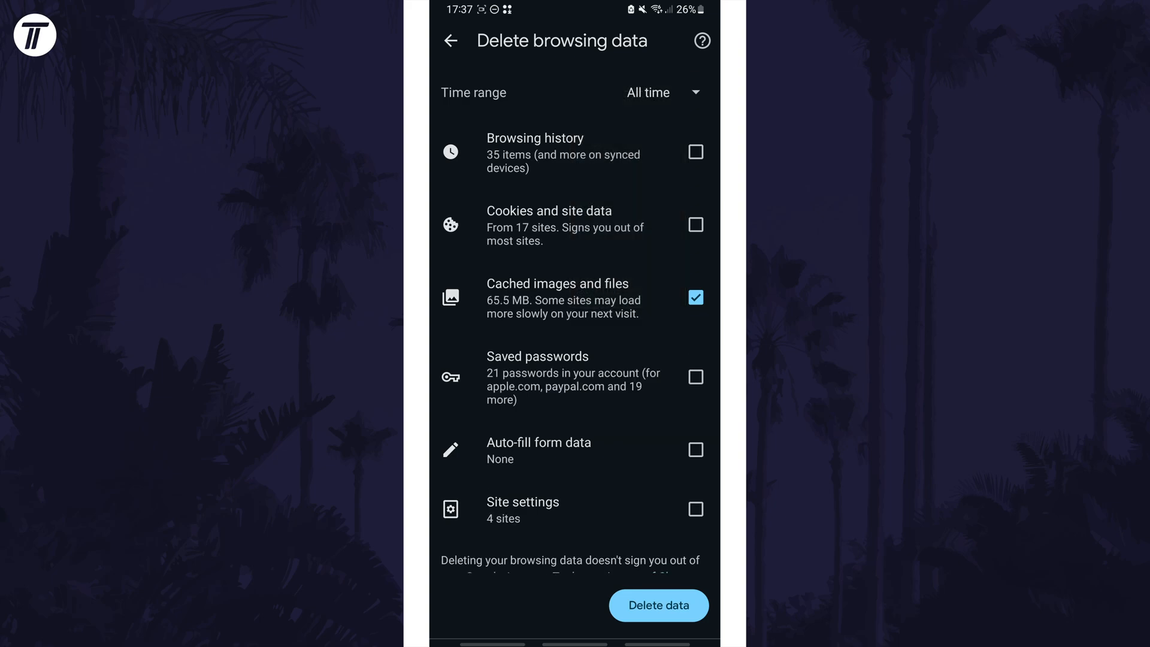
left_click(657, 605)
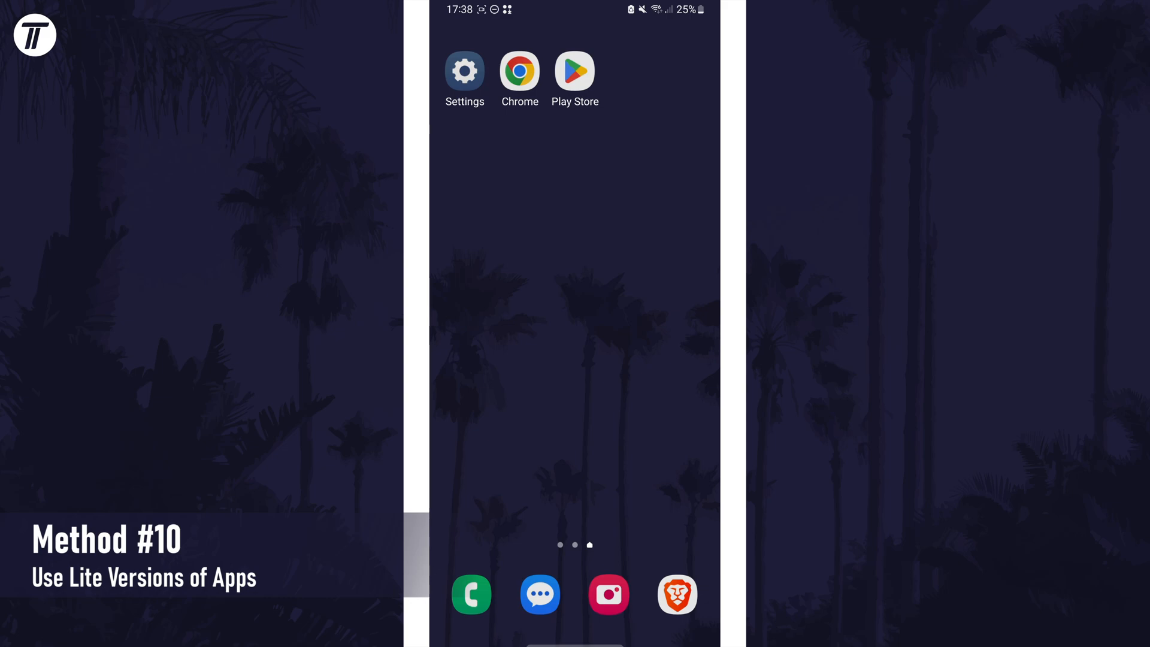
left_click(575, 72)
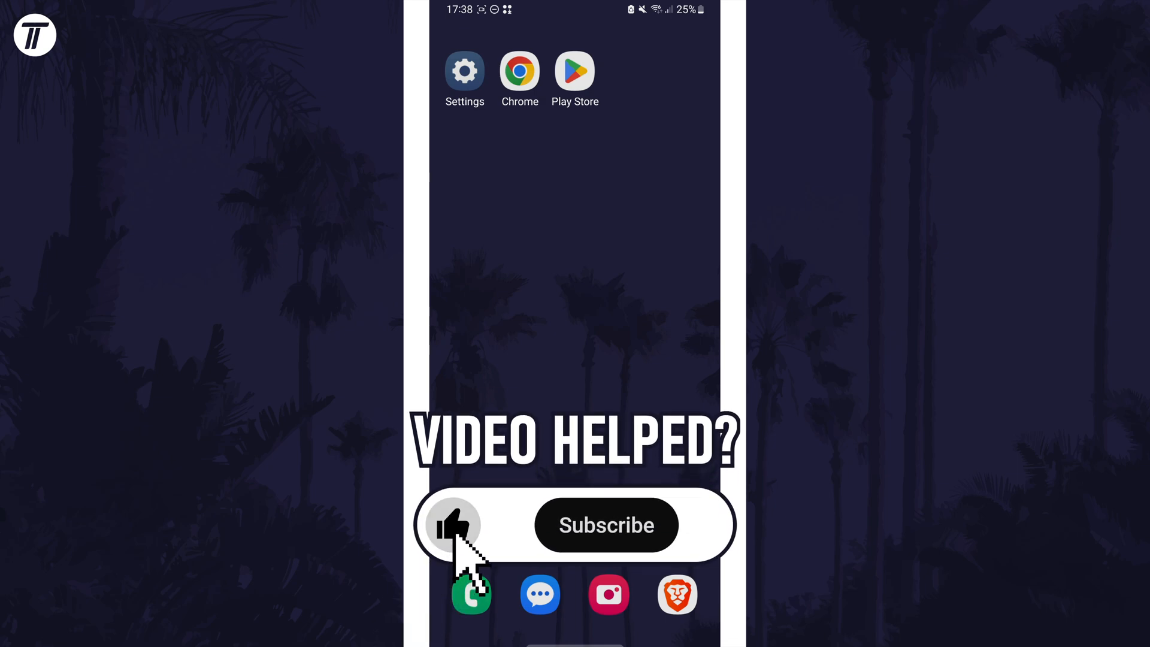
left_click(606, 525)
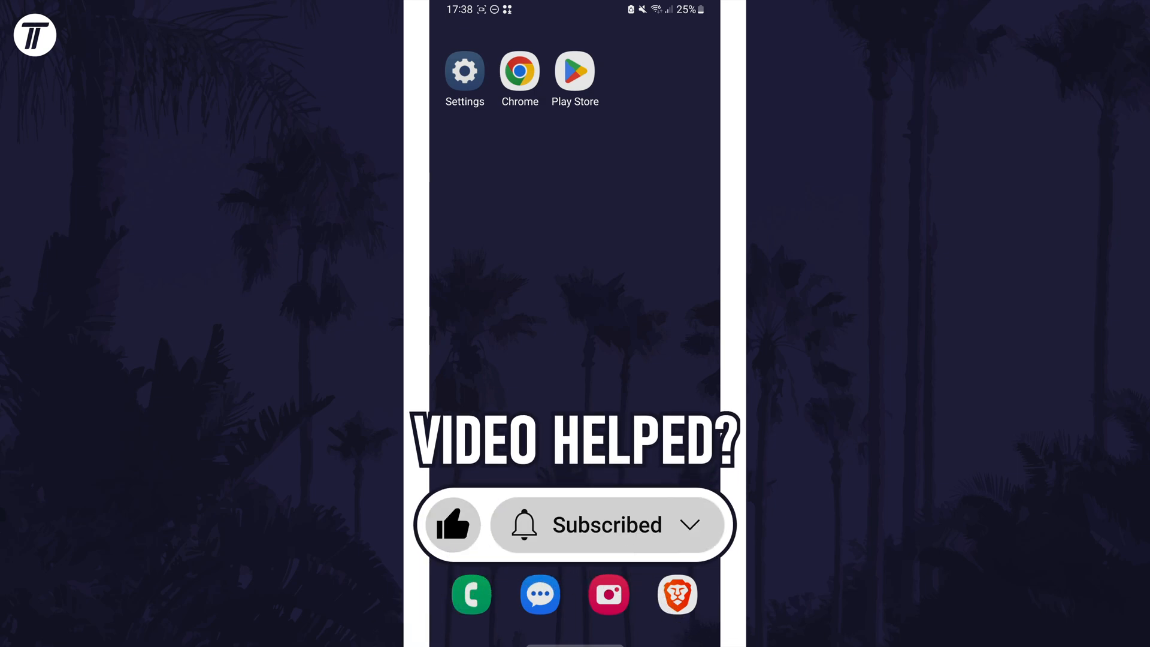